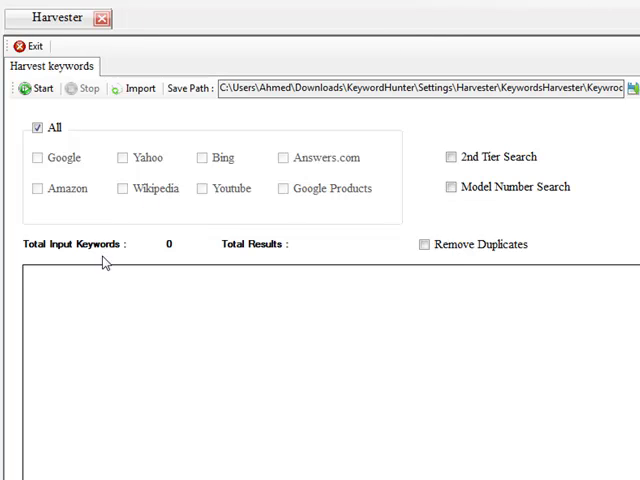
# Step: Re-enable all harvest sources and add 'search engine optimization' and 'keyword research' to Keywords.txt
pyautogui.click(36, 127)
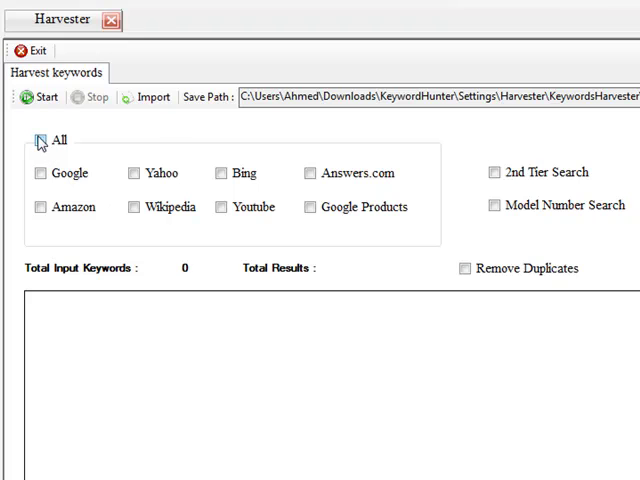
pyautogui.click(42, 140)
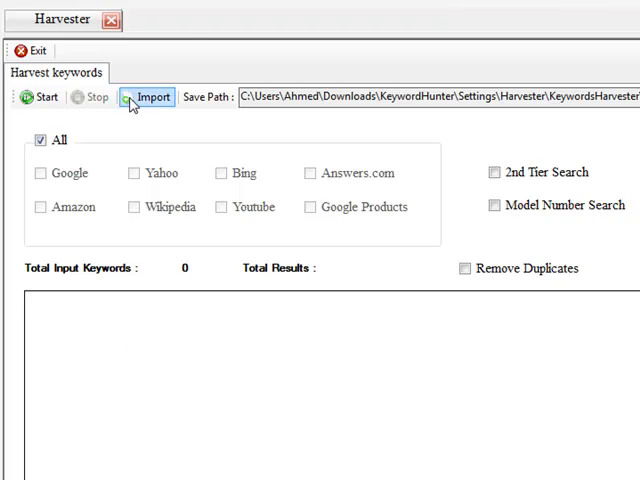
pyautogui.click(152, 98)
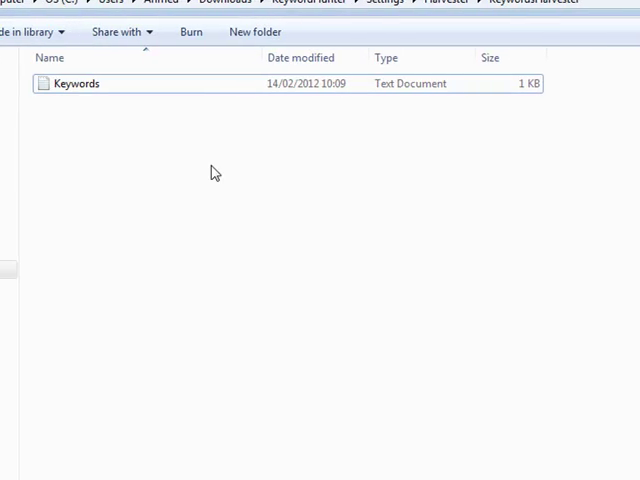
pyautogui.doubleClick(73, 83)
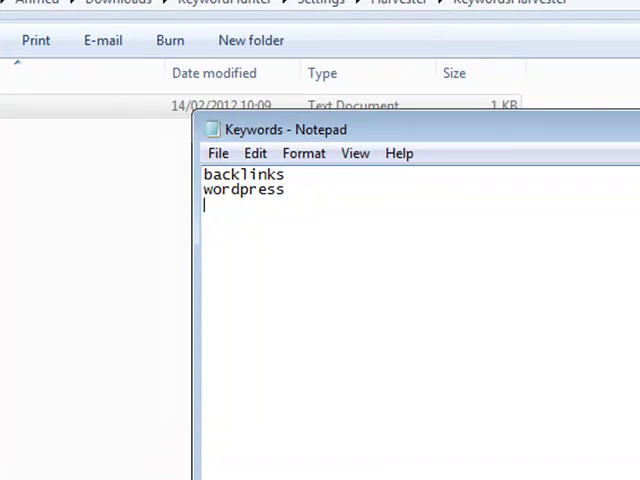
pyautogui.write('search engine optim')
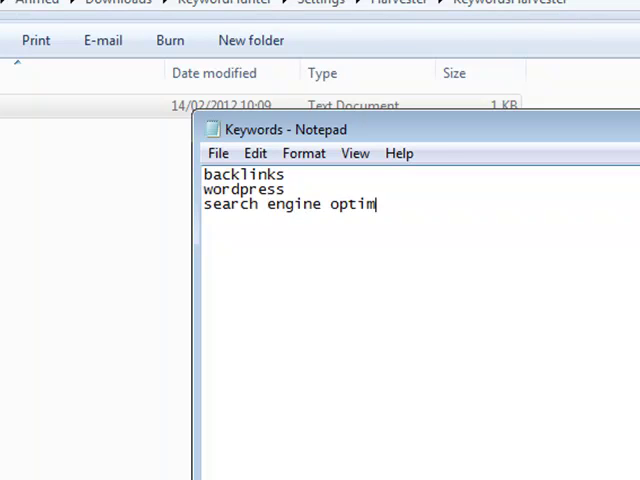
pyautogui.write('ization')
pyautogui.write('key')
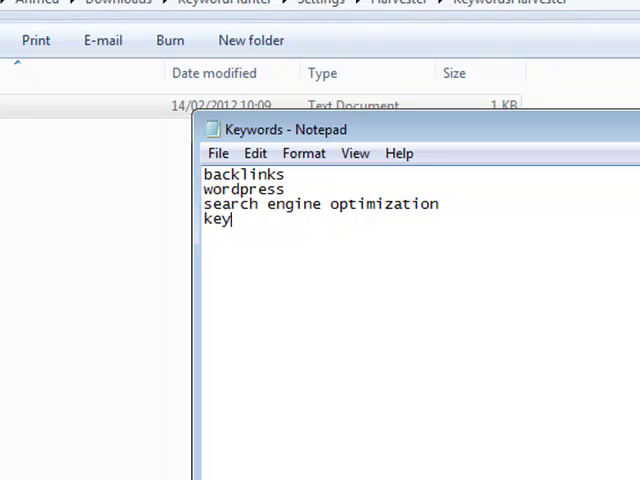
pyautogui.write('word research')
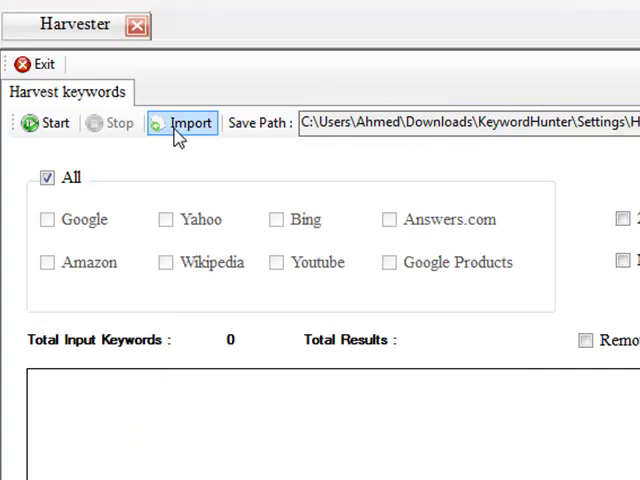
# Step: Import the edited Keywords file into the Harvester, giving 4 input keywords
pyautogui.click(189, 123)
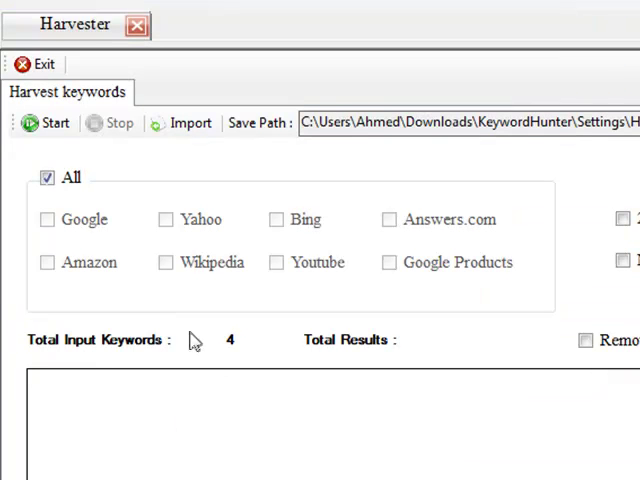
pyautogui.moveTo(225, 360)
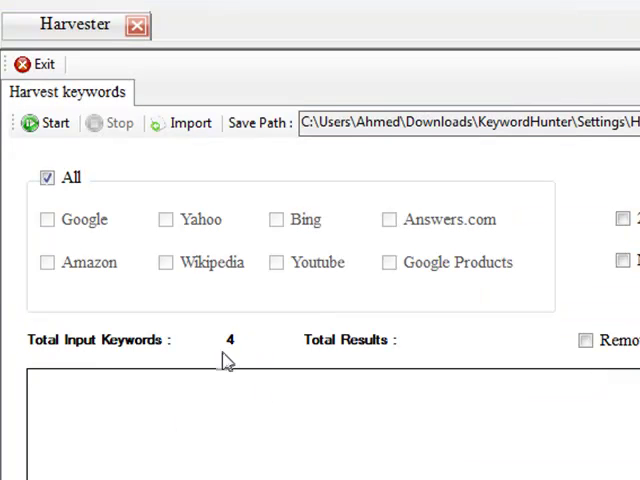
pyautogui.moveTo(471, 340)
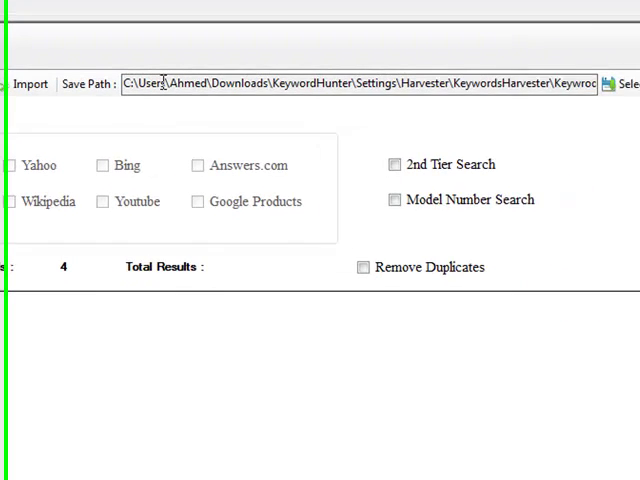
# Step: Point the Harvester save path at KeywordsHarvester\KeywrodsResults.txt
pyautogui.tripleClick(350, 83)
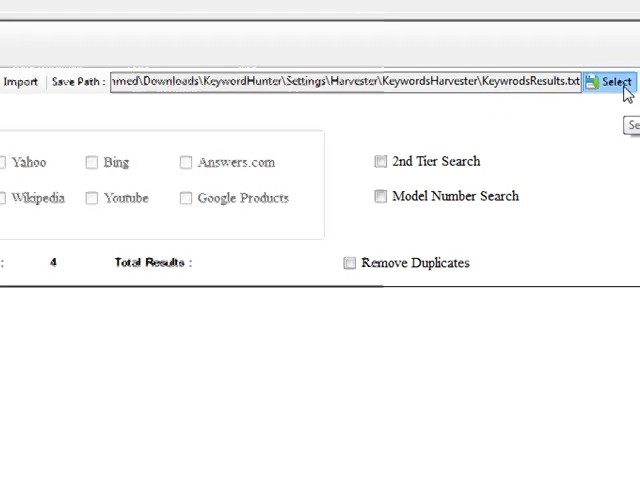
pyautogui.click(616, 85)
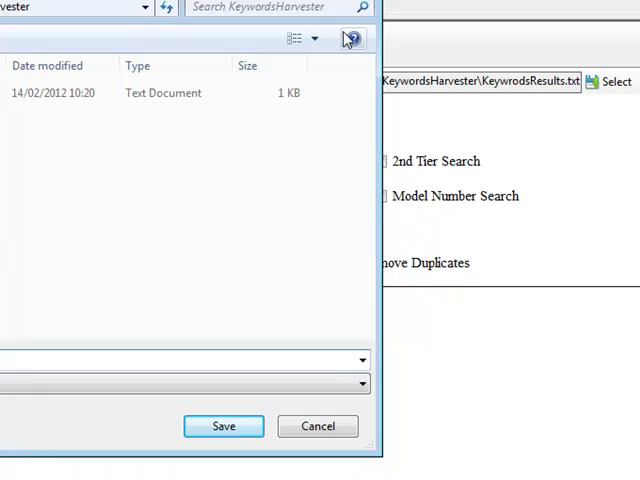
pyautogui.click(223, 425)
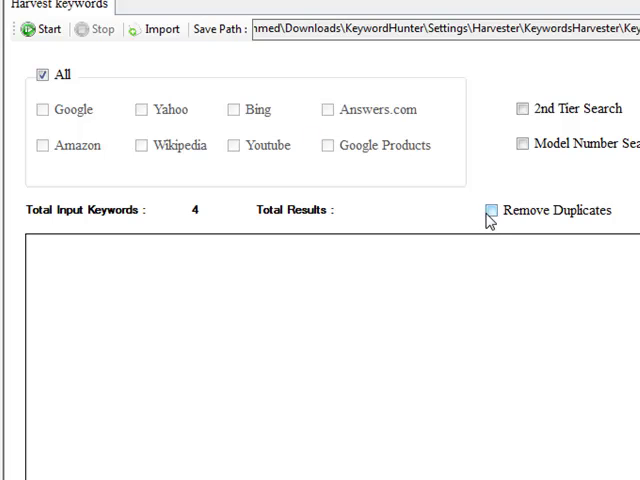
# Step: Turn on Remove Duplicates and harvest the four keywords, collecting 202 results
pyautogui.click(486, 210)
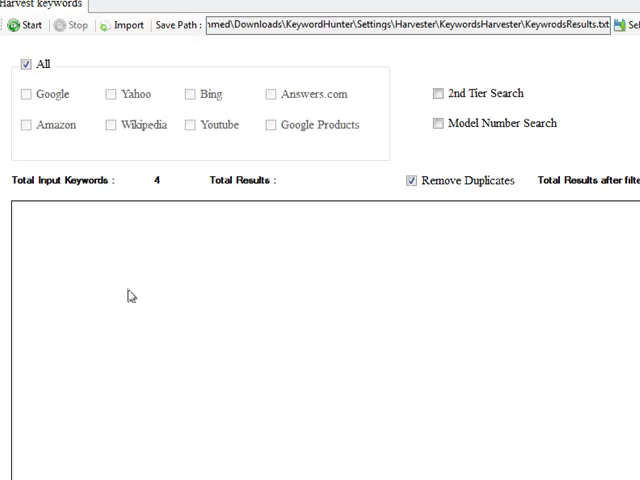
pyautogui.click(30, 25)
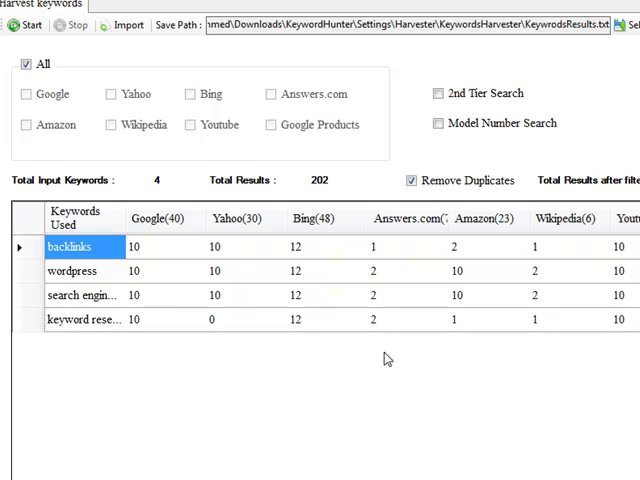
pyautogui.moveTo(153, 320)
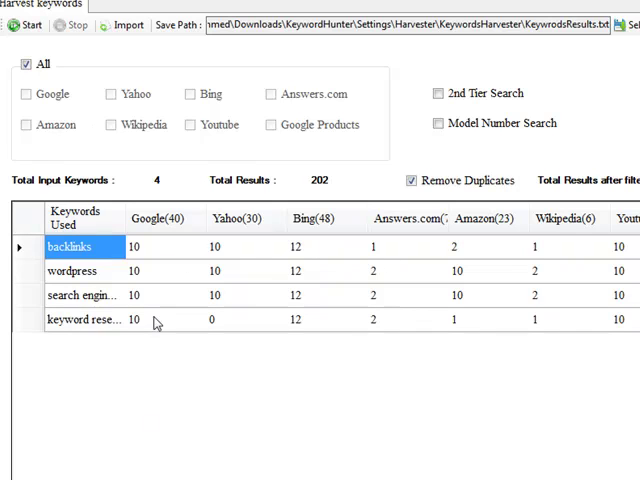
pyautogui.moveTo(90, 342)
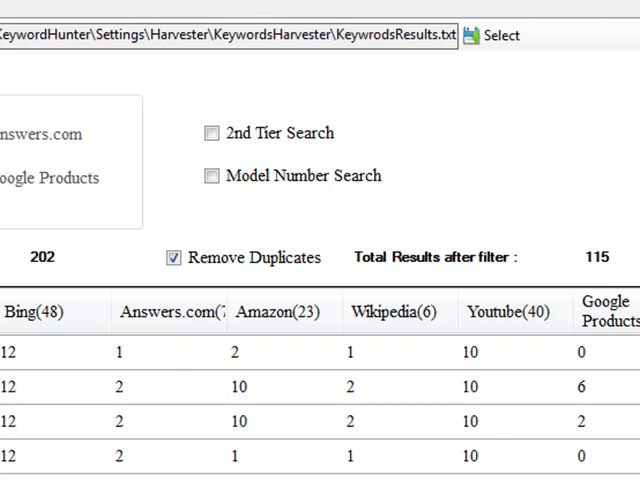
# Step: Open KeywrodsResults.txt from the Explorer folder in Notepad
pyautogui.click(498, 36)
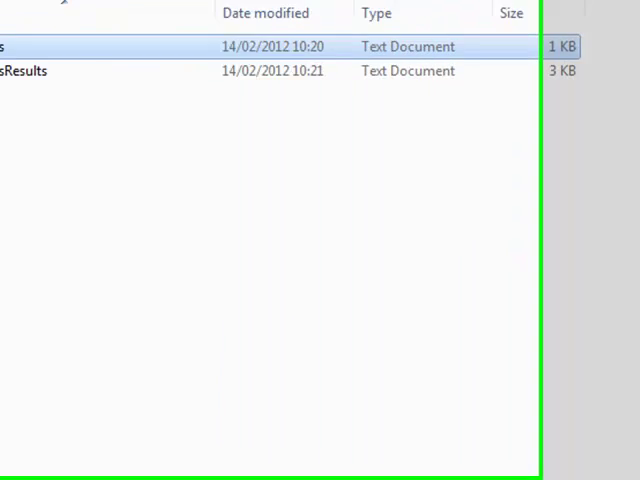
pyautogui.doubleClick(30, 72)
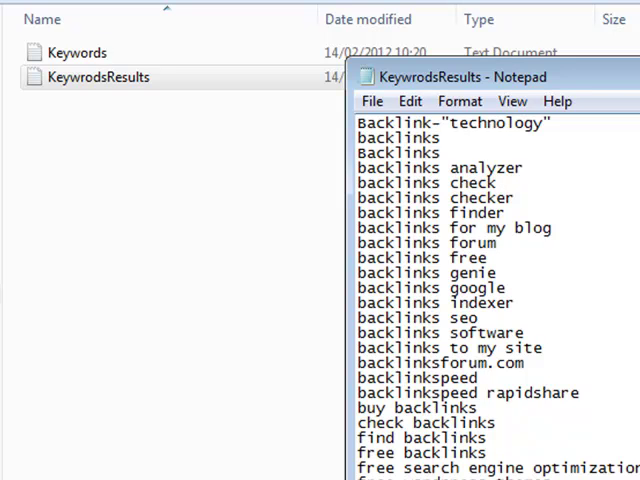
pyautogui.moveTo(134, 150)
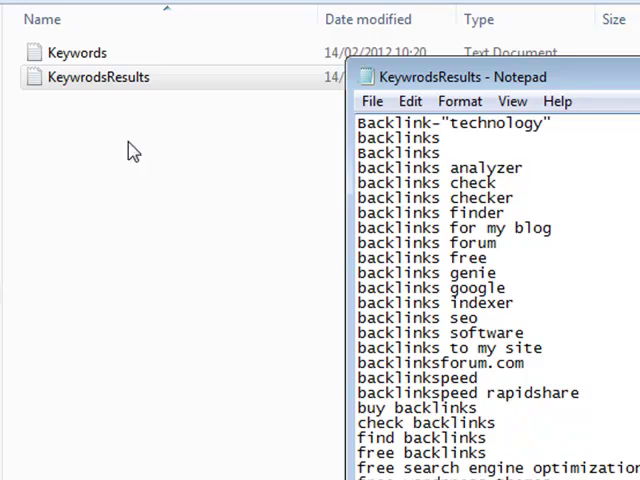
# Step: Maximize Notepad and scroll the results down to the wordpress and yahoo entries
pyautogui.click(458, 77)
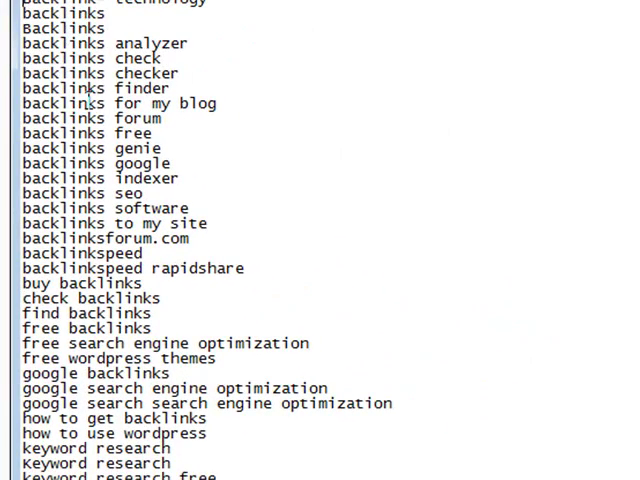
pyautogui.moveTo(213, 197)
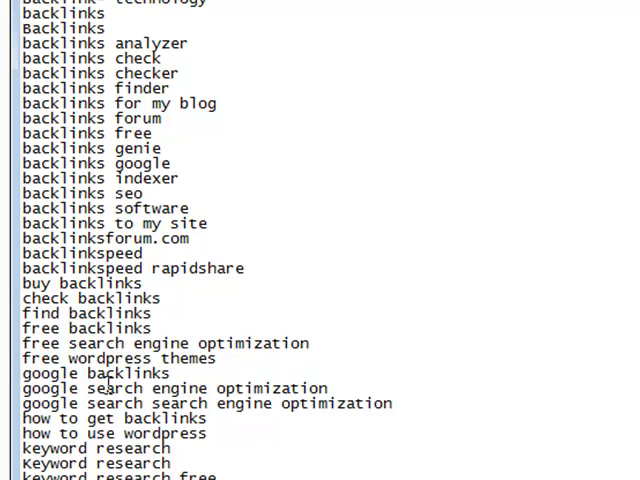
pyautogui.scroll(-3)
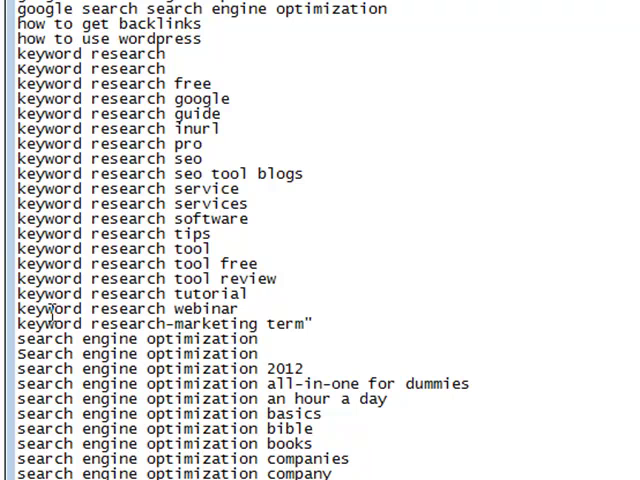
pyautogui.moveTo(80, 253)
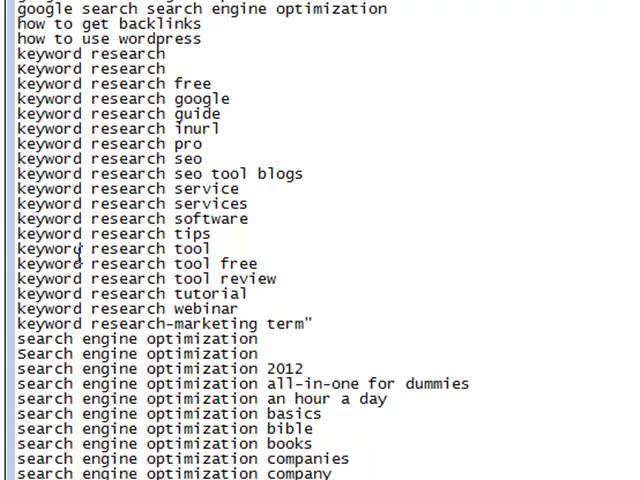
pyautogui.moveTo(625, 333)
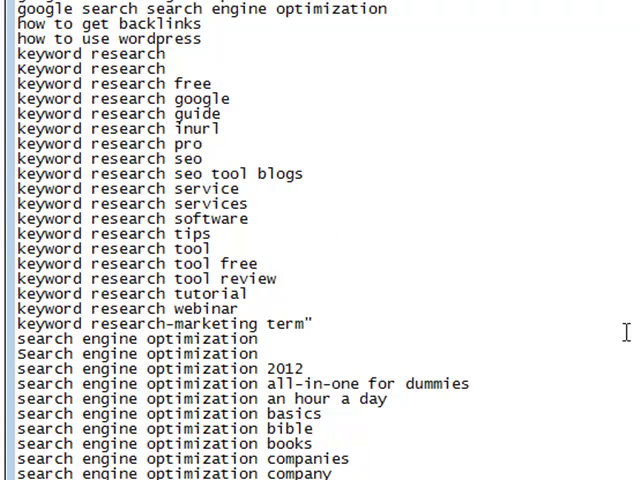
pyautogui.scroll(-3)
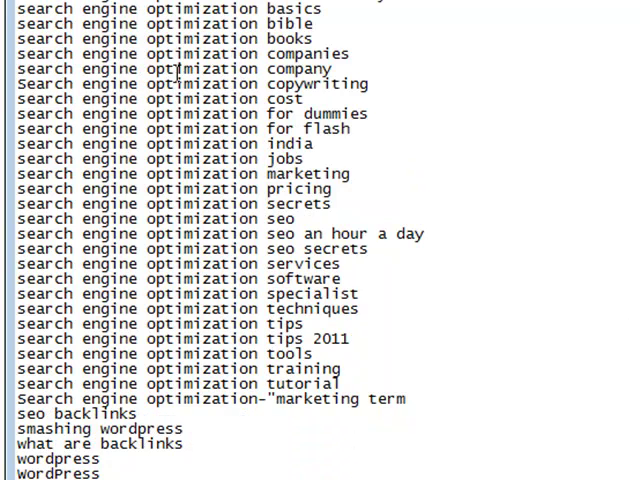
pyautogui.moveTo(318, 83)
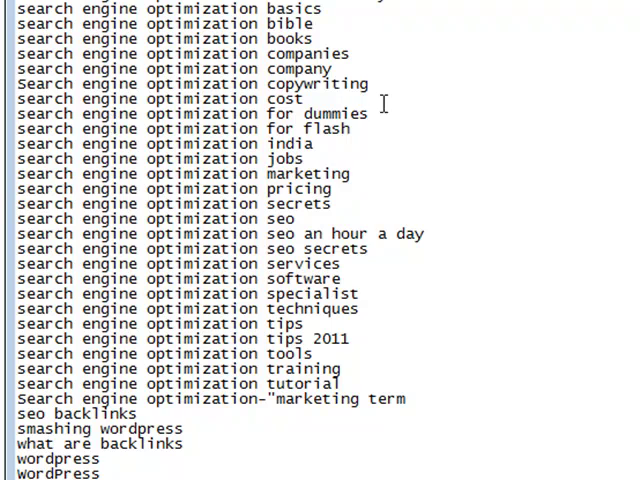
pyautogui.moveTo(342, 143)
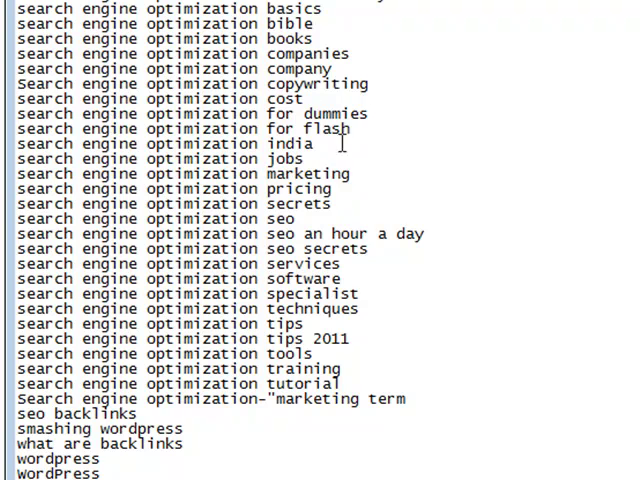
pyautogui.moveTo(268, 23)
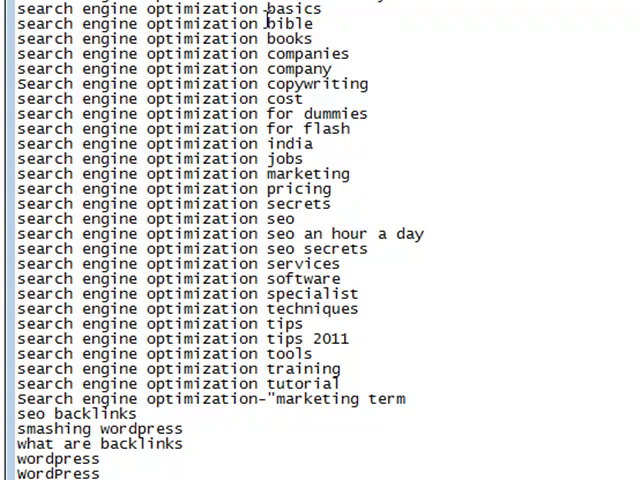
pyautogui.scroll(-3)
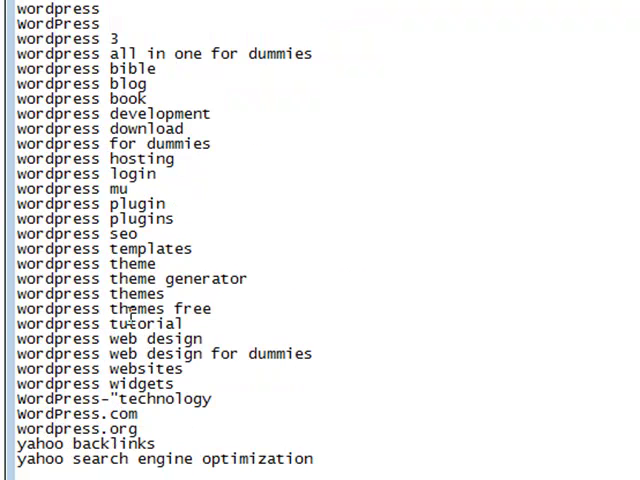
pyautogui.moveTo(200, 230)
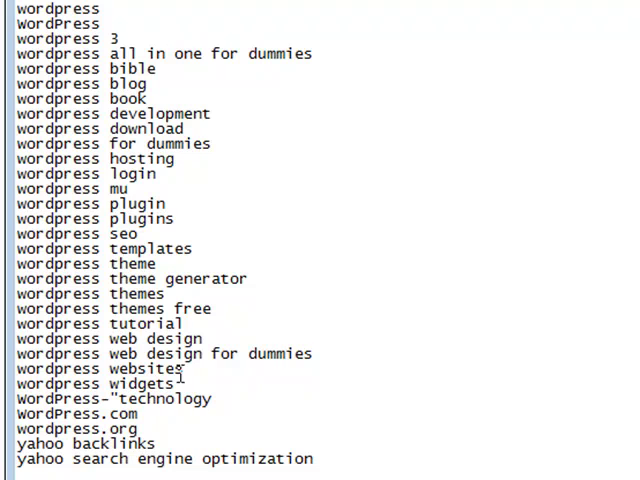
pyautogui.moveTo(342, 437)
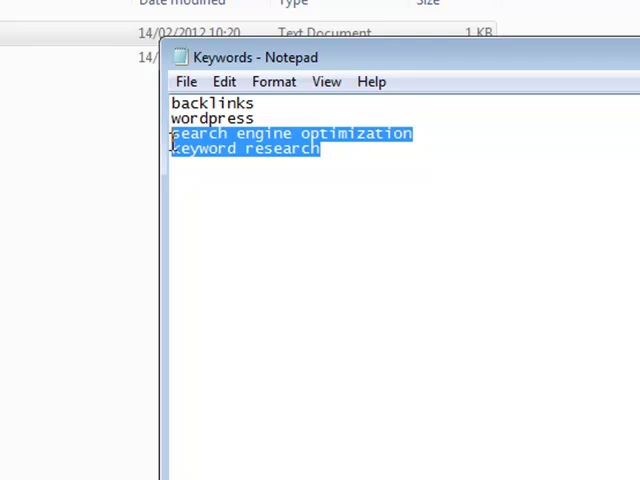
# Step: Delete the last two keywords and re-import the Keywords file, leaving backlinks and wordpress
pyautogui.press('Delete')
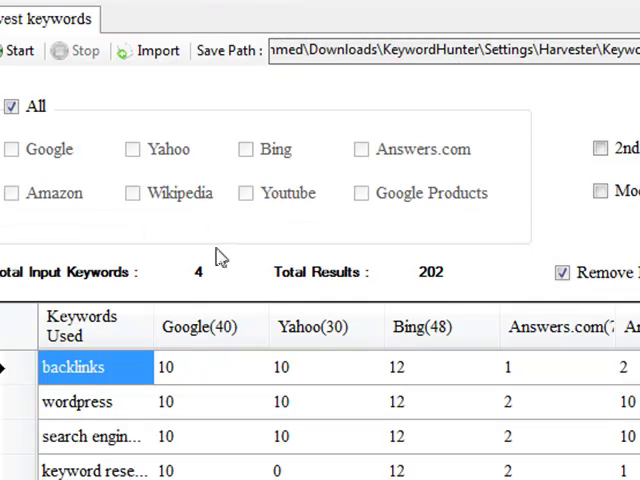
pyautogui.click(158, 50)
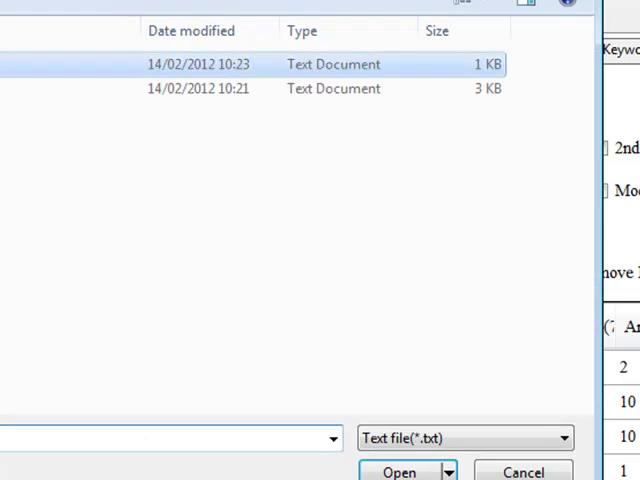
pyautogui.click(400, 472)
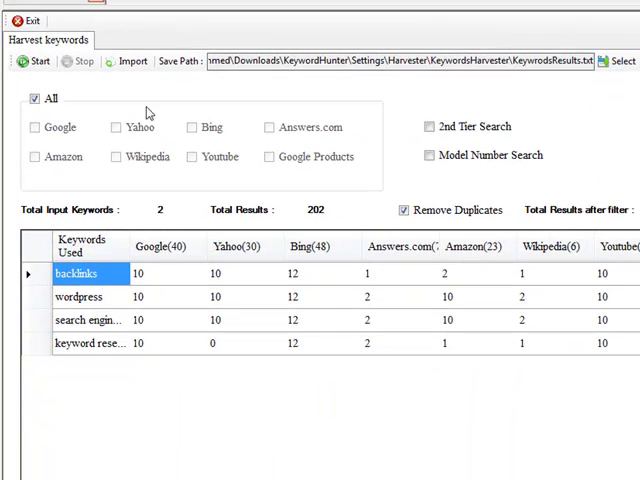
# Step: Harvest backlinks and wordpress across all sources, totalling 108 results
pyautogui.click(29, 60)
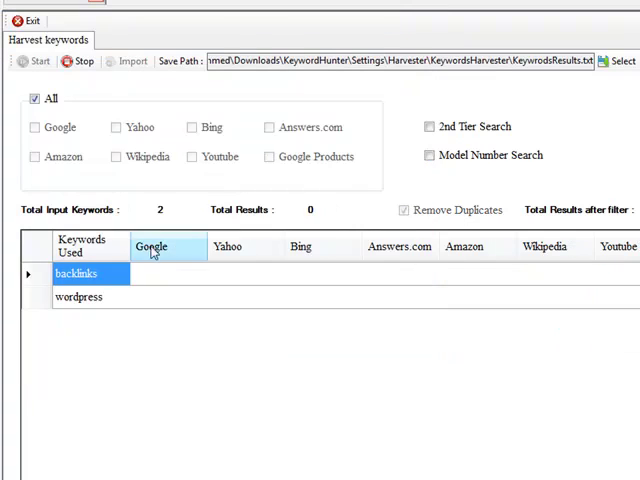
pyautogui.click(29, 73)
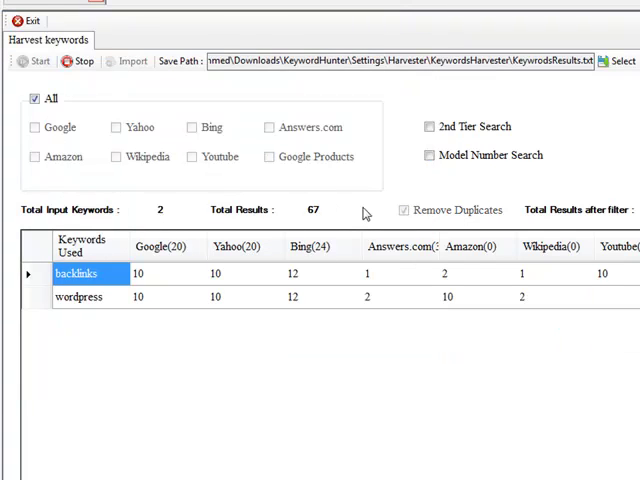
pyautogui.click(403, 210)
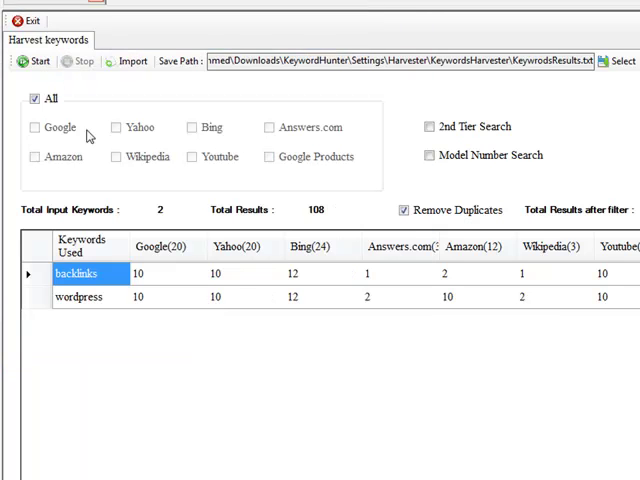
pyautogui.moveTo(178, 305)
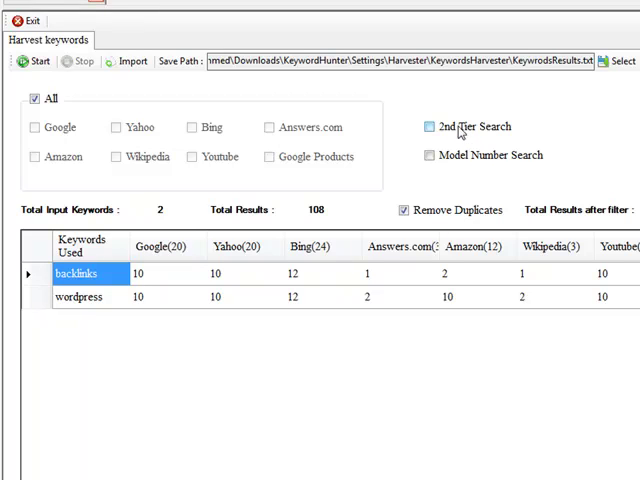
pyautogui.moveTo(452, 138)
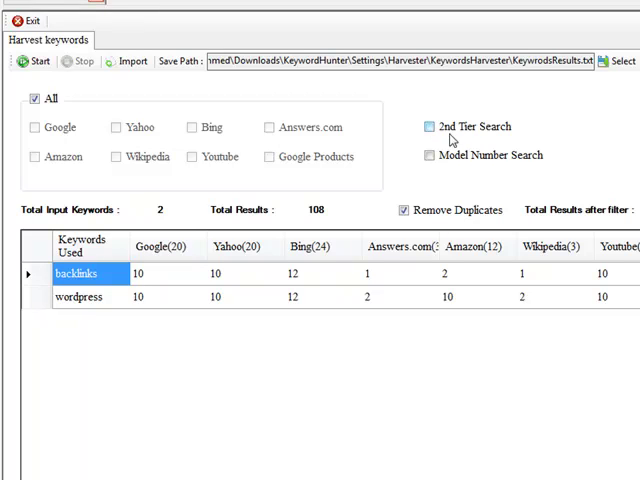
# Step: Tick the 2nd Tier Search option in the Harvester
pyautogui.click(428, 126)
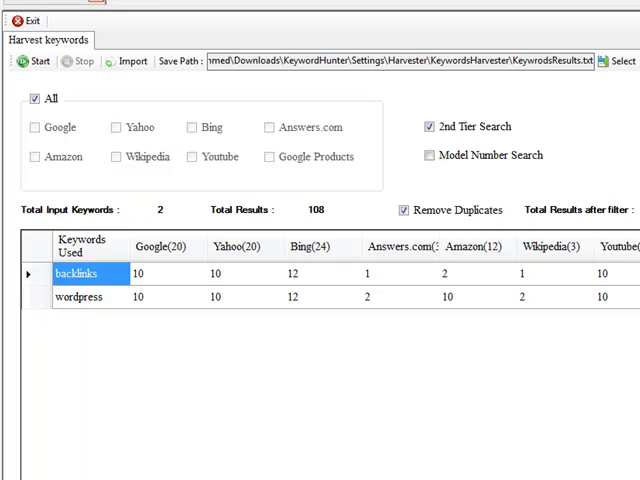
pyautogui.moveTo(80, 274)
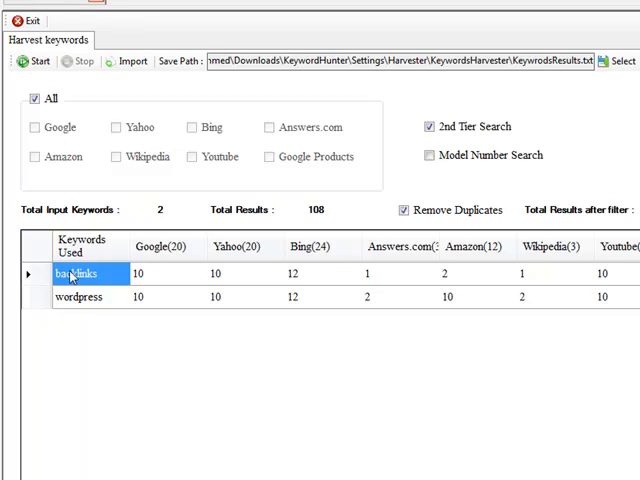
pyautogui.moveTo(144, 392)
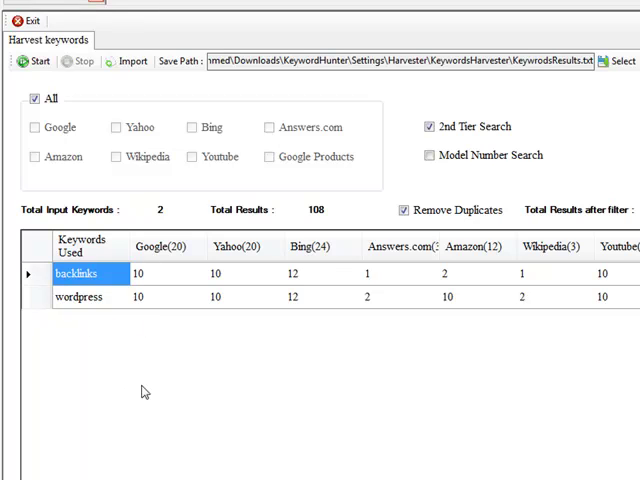
pyautogui.moveTo(152, 392)
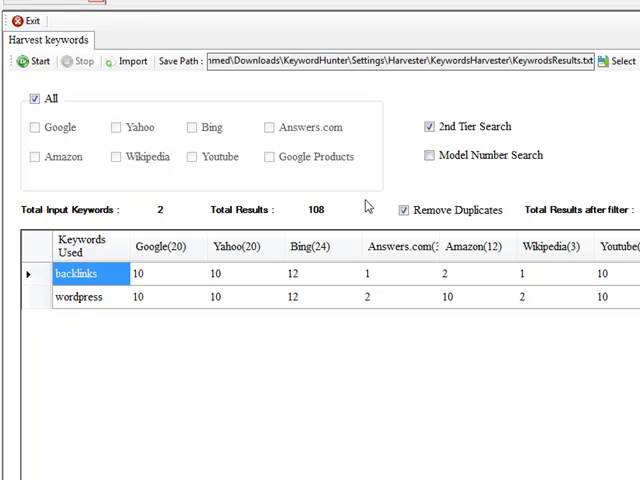
pyautogui.moveTo(126, 366)
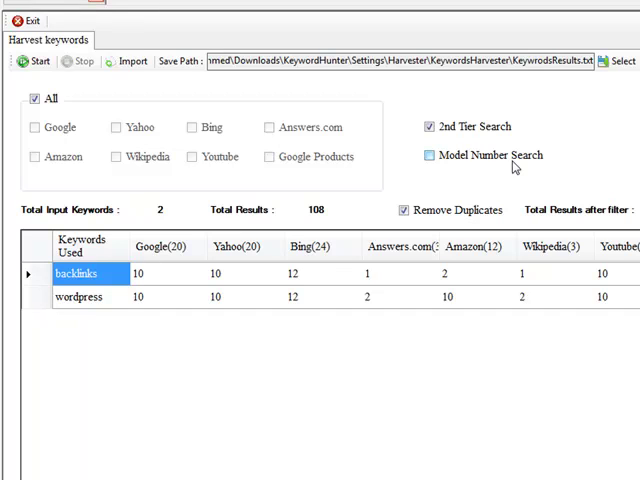
pyautogui.click(427, 155)
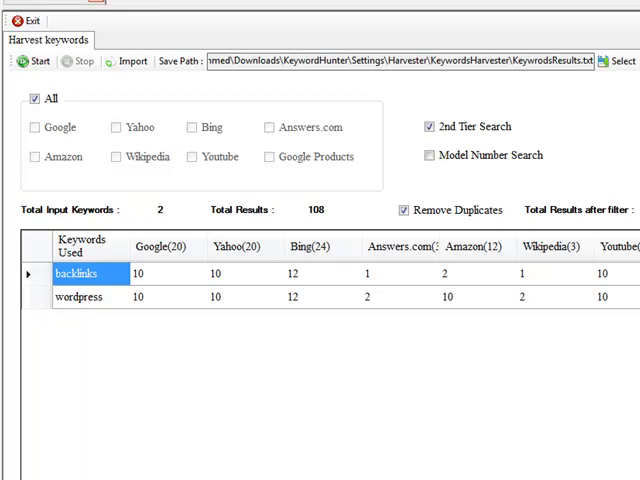
pyautogui.moveTo(440, 124)
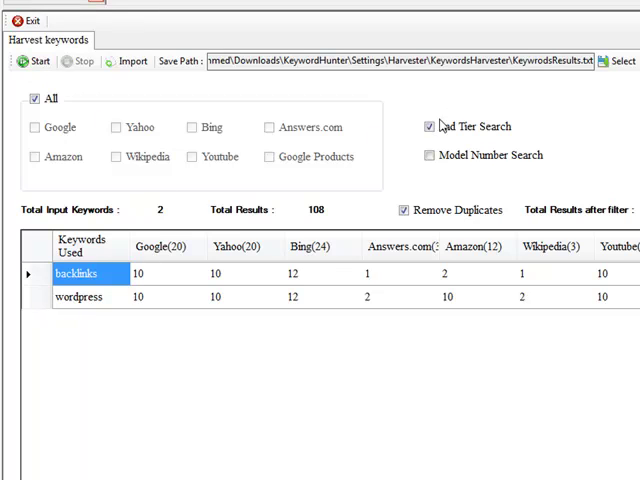
# Step: Start the 2nd-tier harvest, producing variants like 'backlinks a' and 2159 results
pyautogui.click(25, 72)
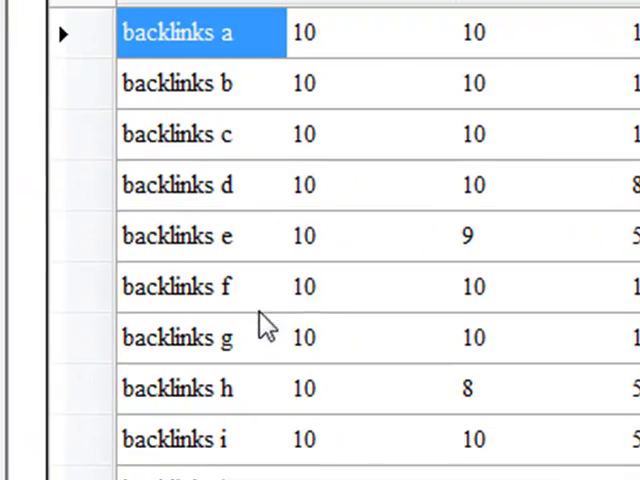
pyautogui.moveTo(313, 114)
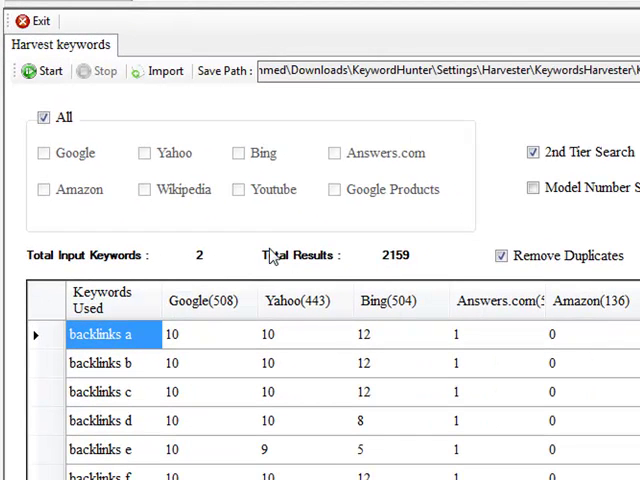
pyautogui.moveTo(366, 256)
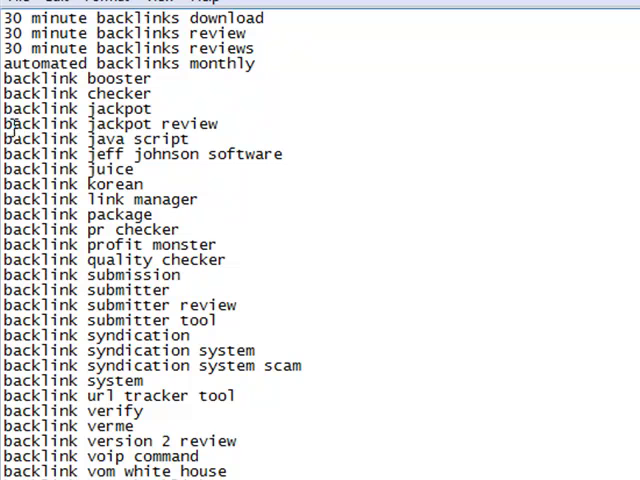
# Step: Select 'backlink' in KeywrodsResults.txt and scroll down through suggestions like 'backlinks after site redesign'
pyautogui.doubleClick(40, 78)
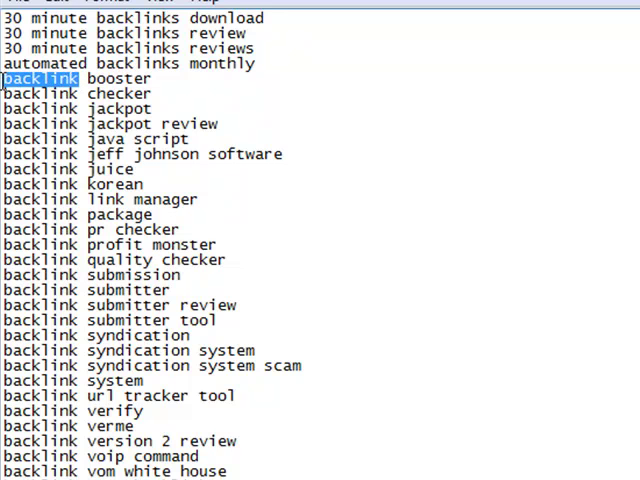
pyautogui.scroll(-3)
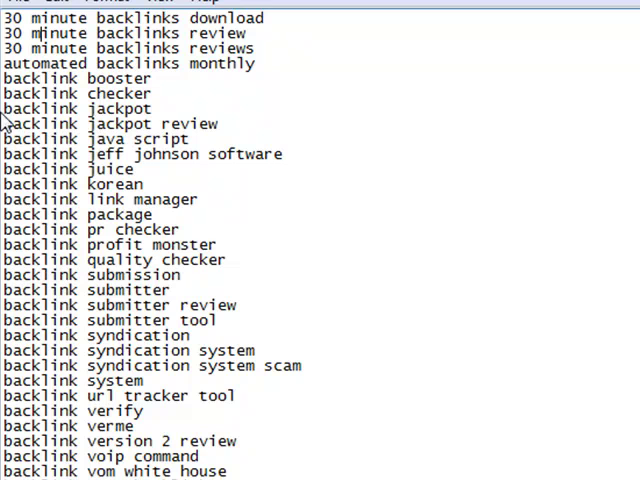
pyautogui.scroll(-3)
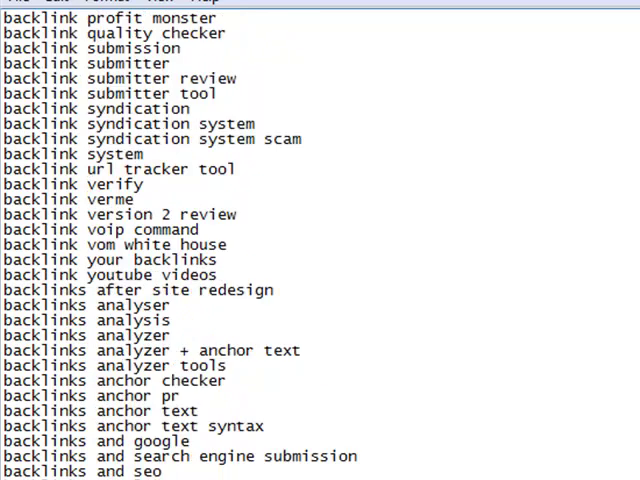
pyautogui.scroll(-3)
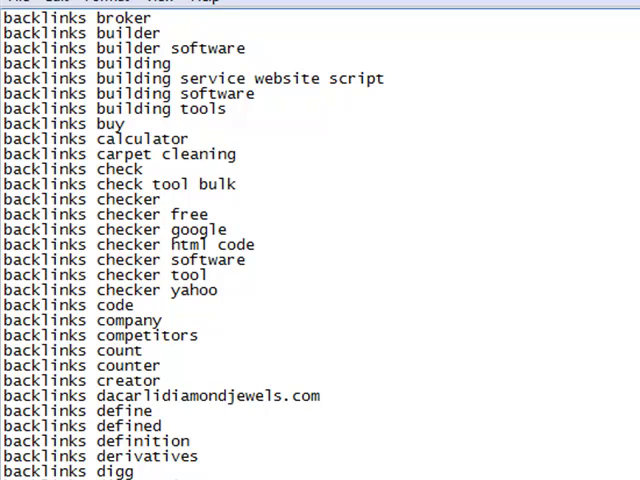
pyautogui.scroll(-3)
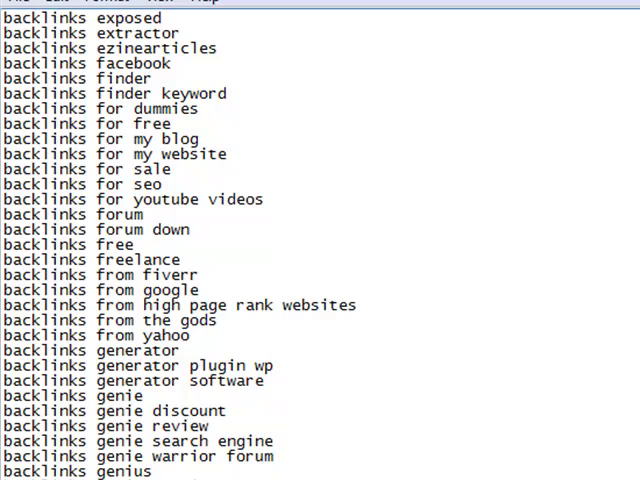
pyautogui.scroll(-3)
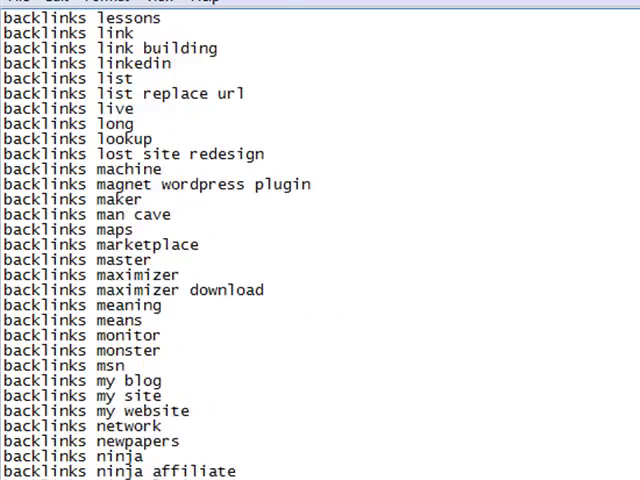
pyautogui.scroll(-3)
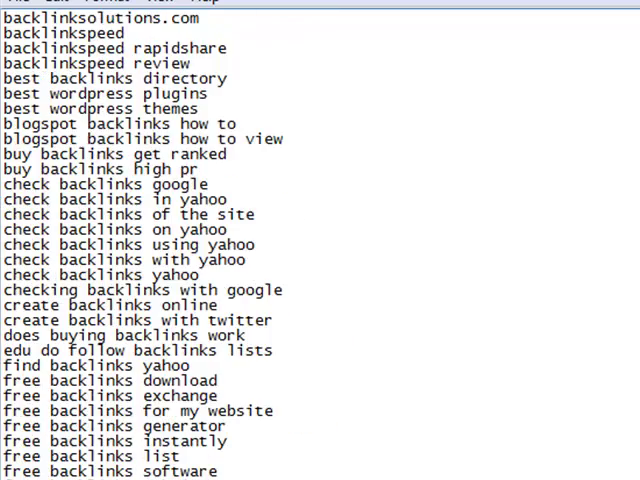
pyautogui.scroll(-3)
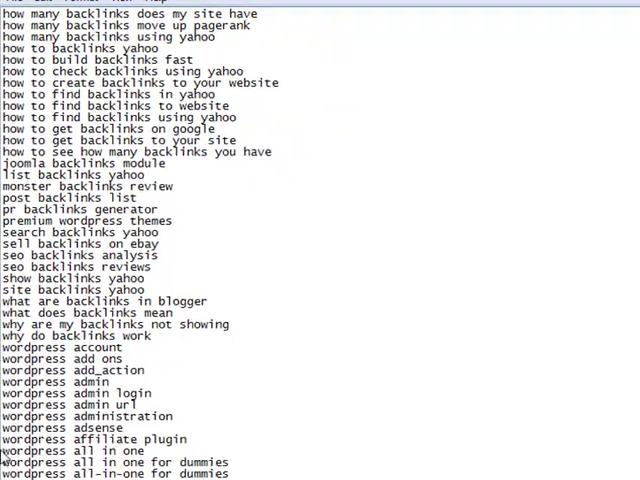
pyautogui.scroll(-3)
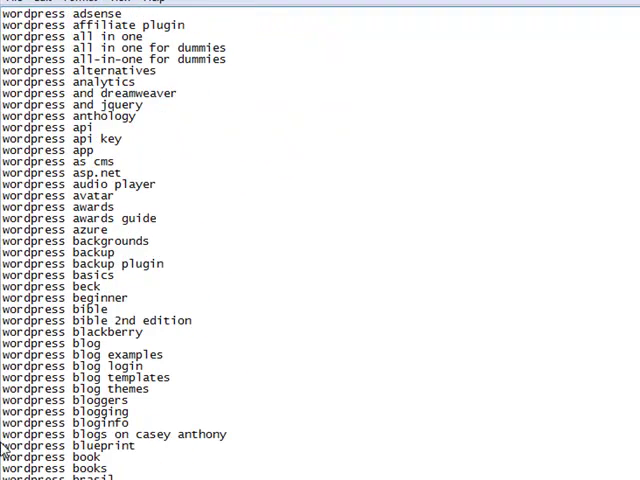
pyautogui.scroll(-3)
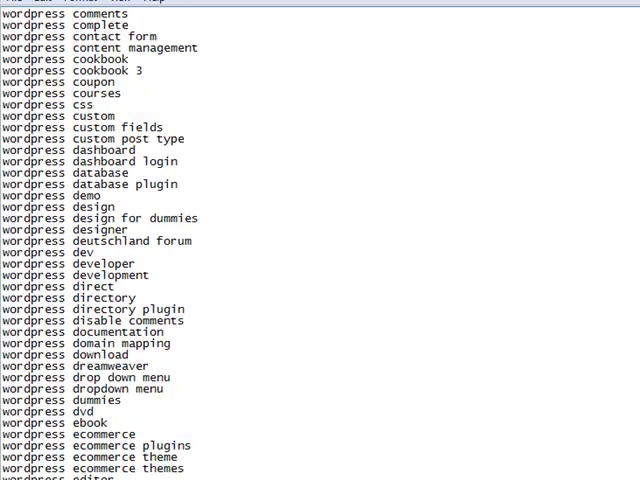
pyautogui.scroll(-3)
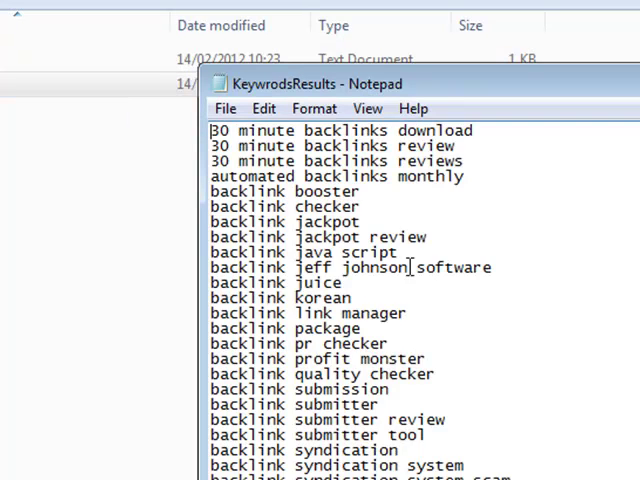
pyautogui.scroll(-3)
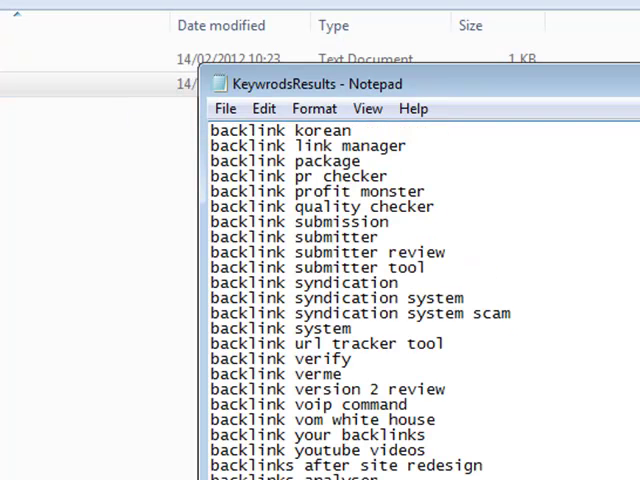